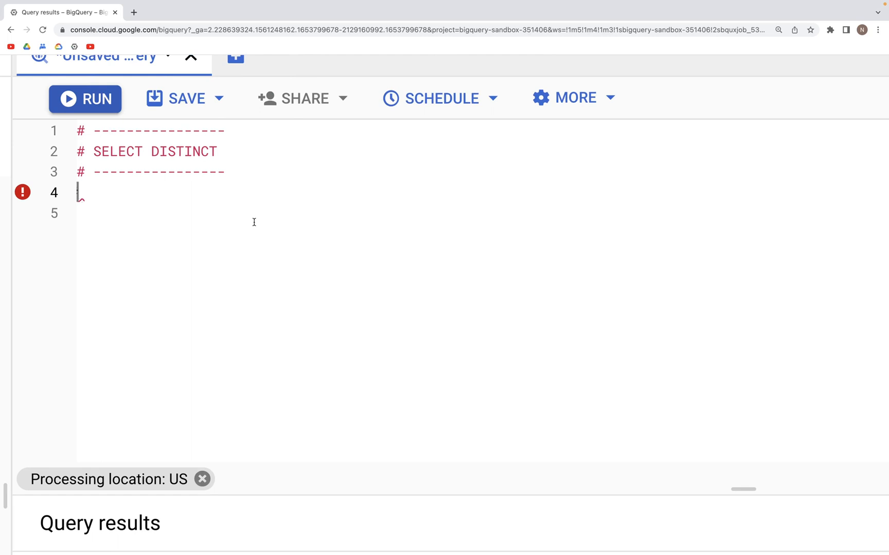
# Write WITH animals AS ( SELECT 'dog' AS type_of_animal and begin a UNION ALL below it.
pyautogui.write('WITH')
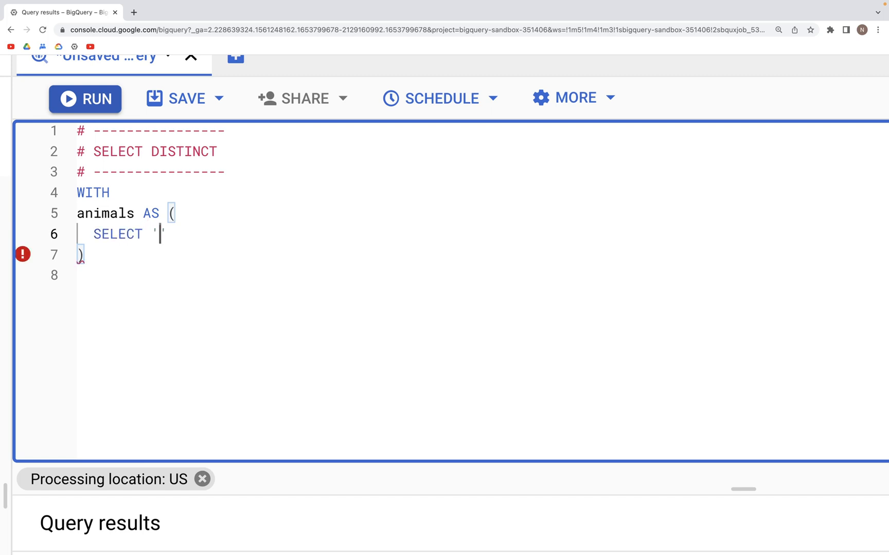
pyautogui.write('dog')
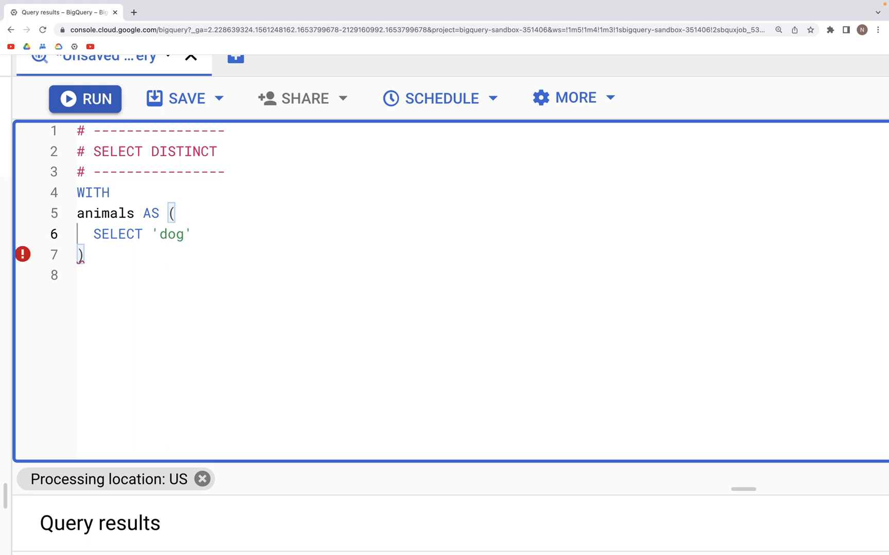
pyautogui.write('ASS')
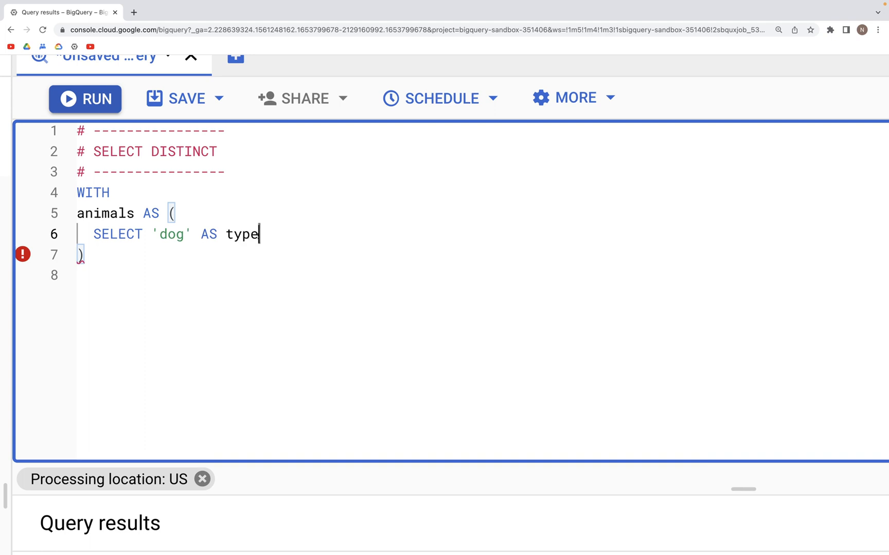
pyautogui.write('_of')
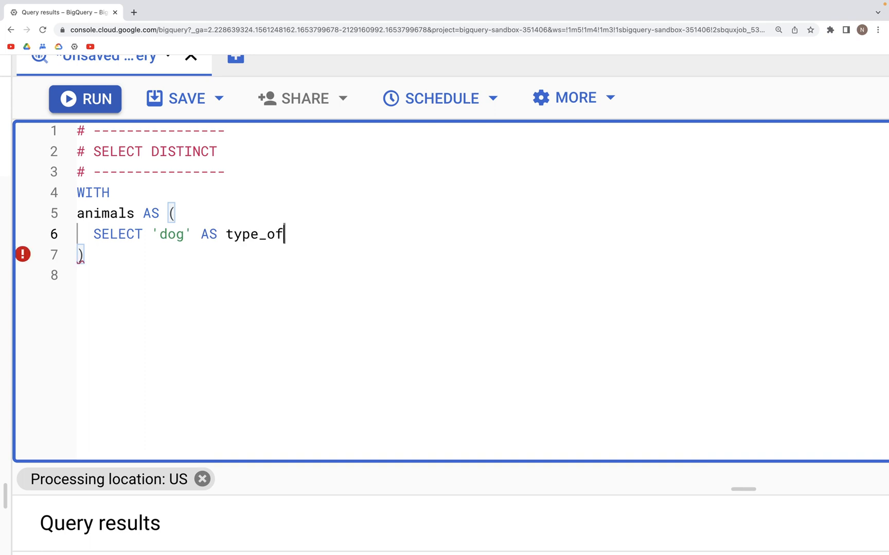
pyautogui.write('_anim')
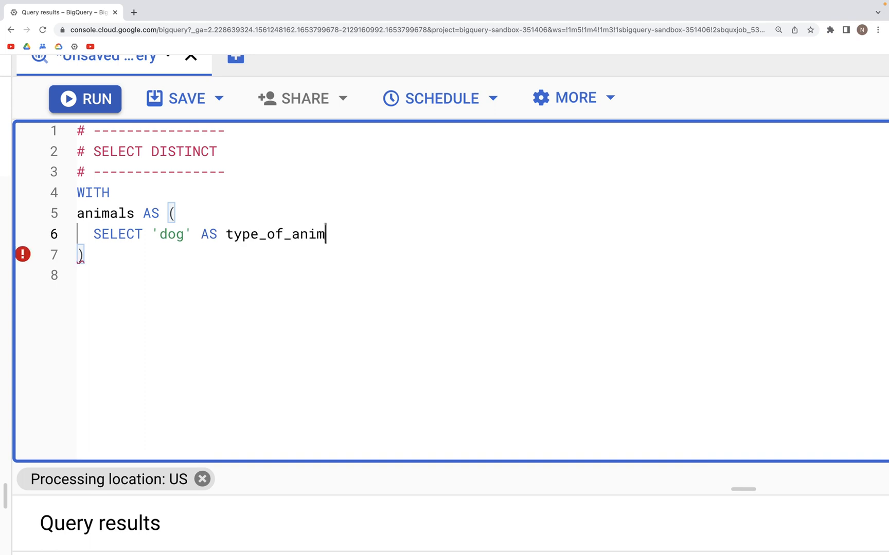
pyautogui.write('al')
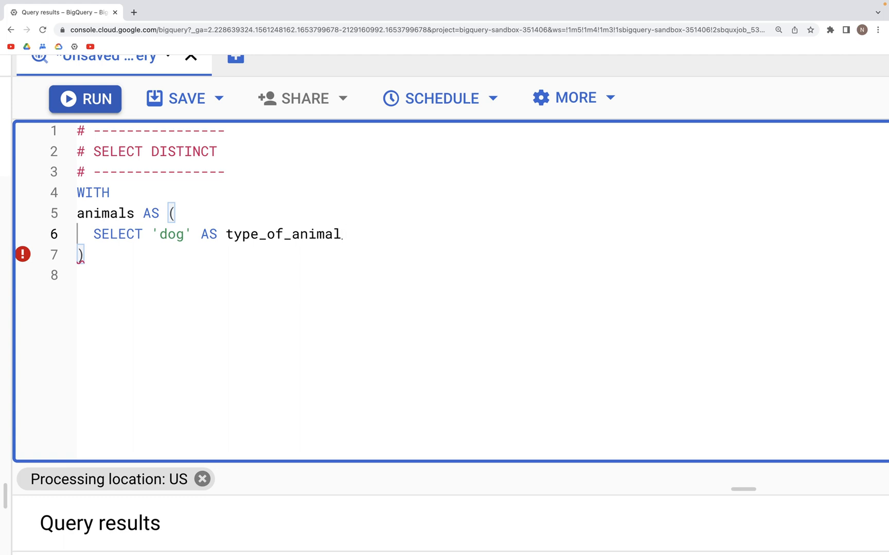
pyautogui.press('Enter')
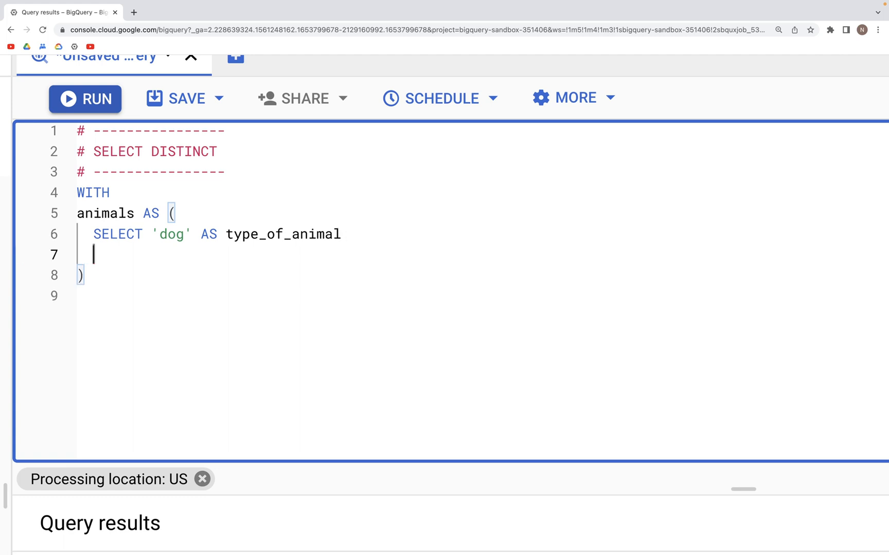
pyautogui.write('UNION ALL')
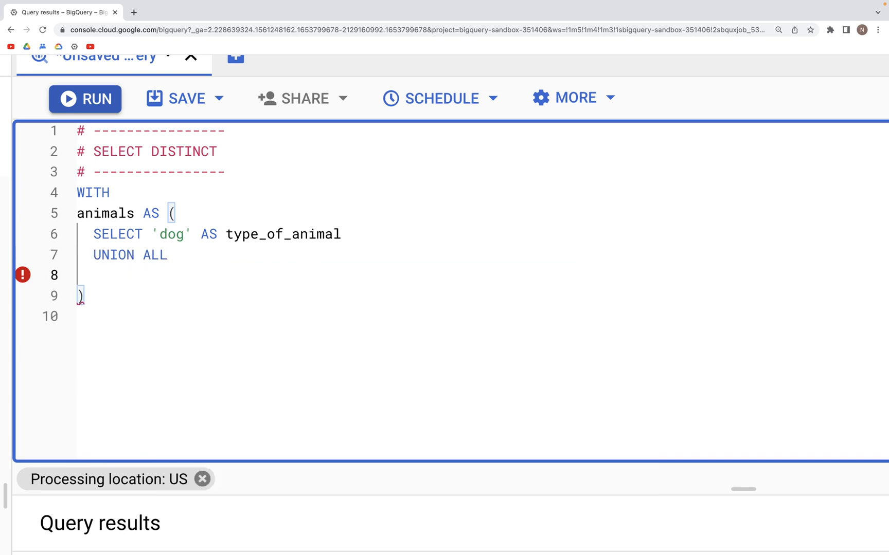
# Add a second SELECT 'dog' AS type_of_animal row followed by UNION ALL.
pyautogui.click(348, 235)
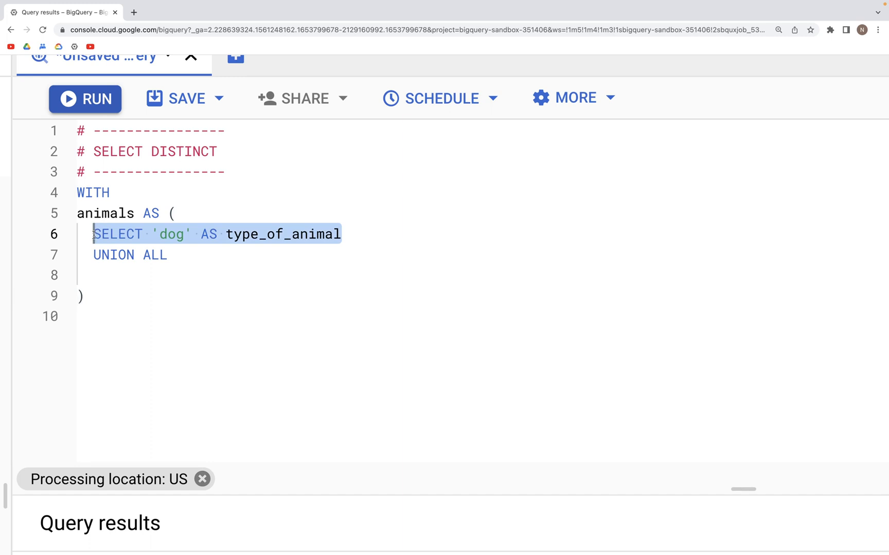
pyautogui.write("SELECT 'dog' AS type_of_animal")
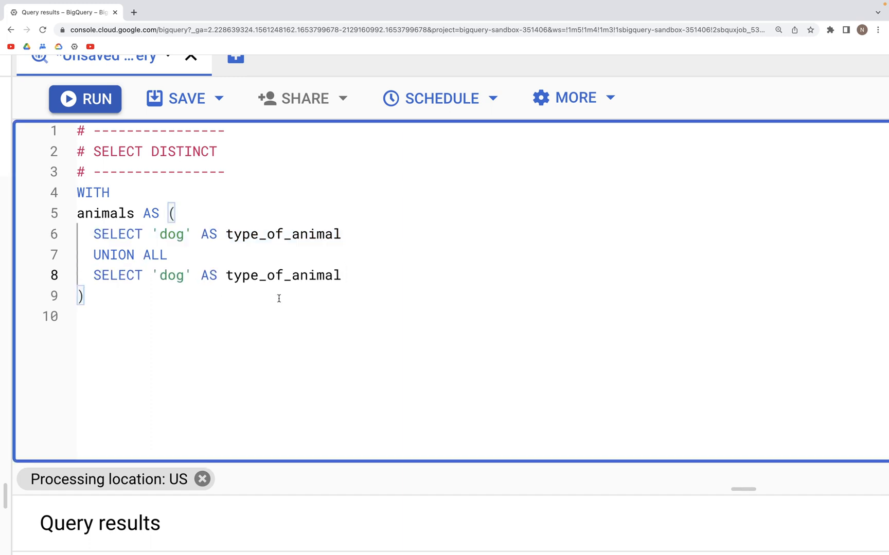
pyautogui.write('UNION ALL')
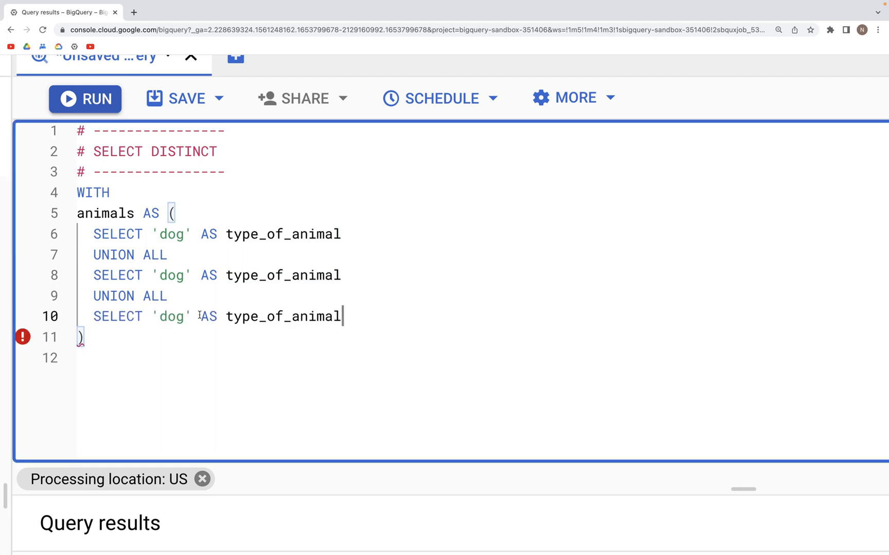
# Change the last row's 'dog' to 'cat', giving rows dog, dog and cat.
pyautogui.doubleClick(170, 317)
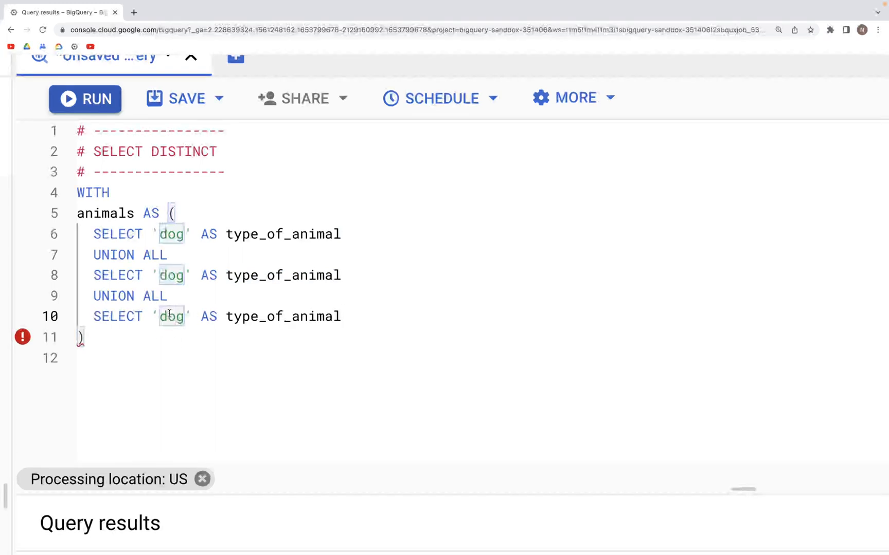
pyautogui.write('ca')
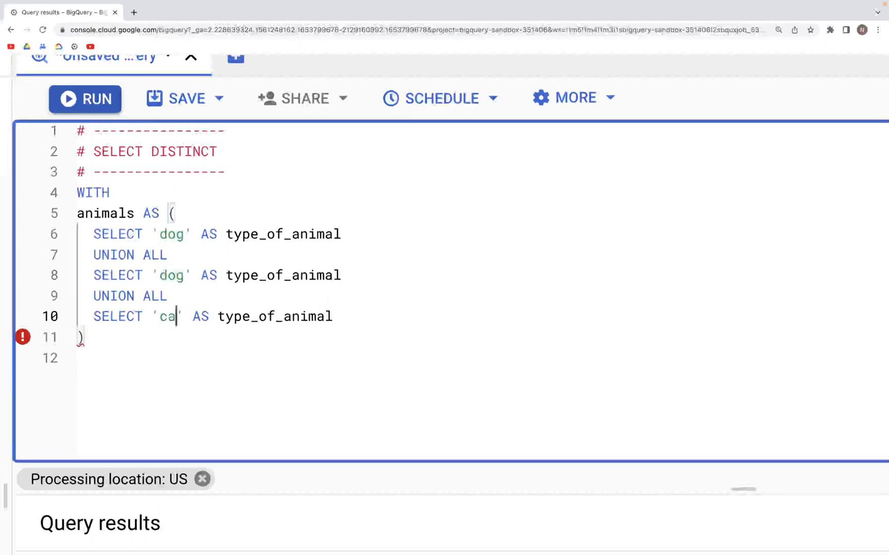
pyautogui.write('t')
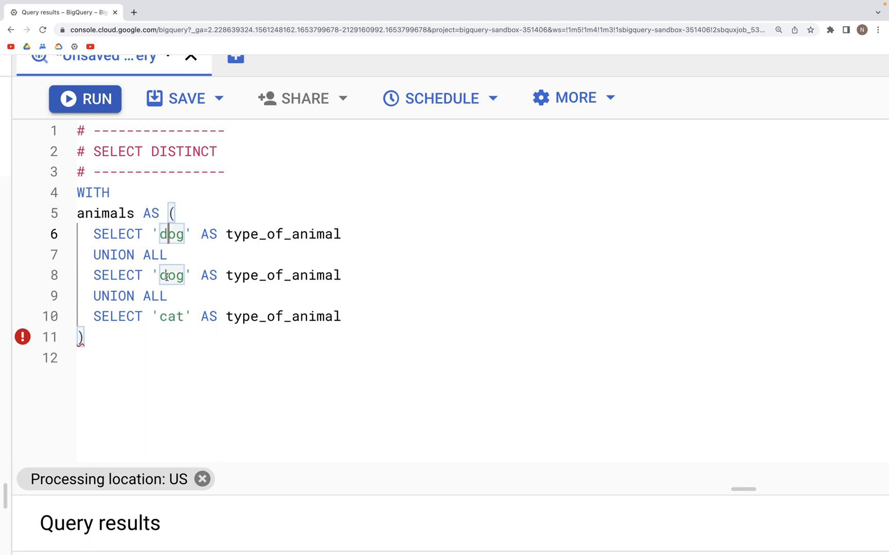
pyautogui.doubleClick(172, 317)
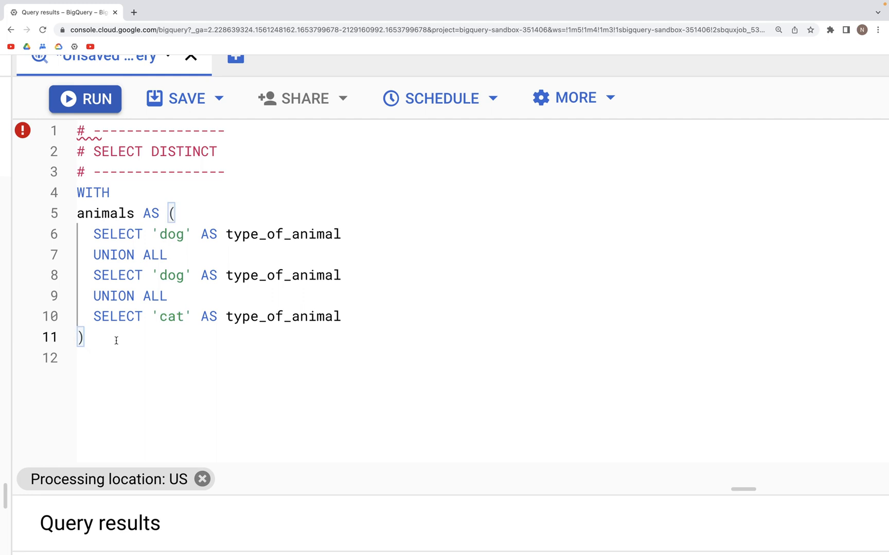
# Write the main statement SELECT * FROM animals; below the CTE.
pyautogui.write('S')
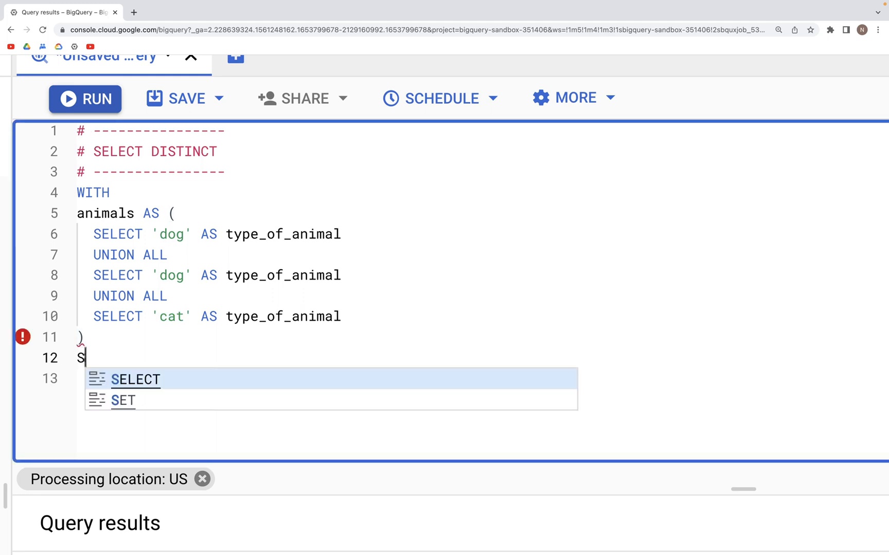
pyautogui.click(136, 380)
pyautogui.write('F')
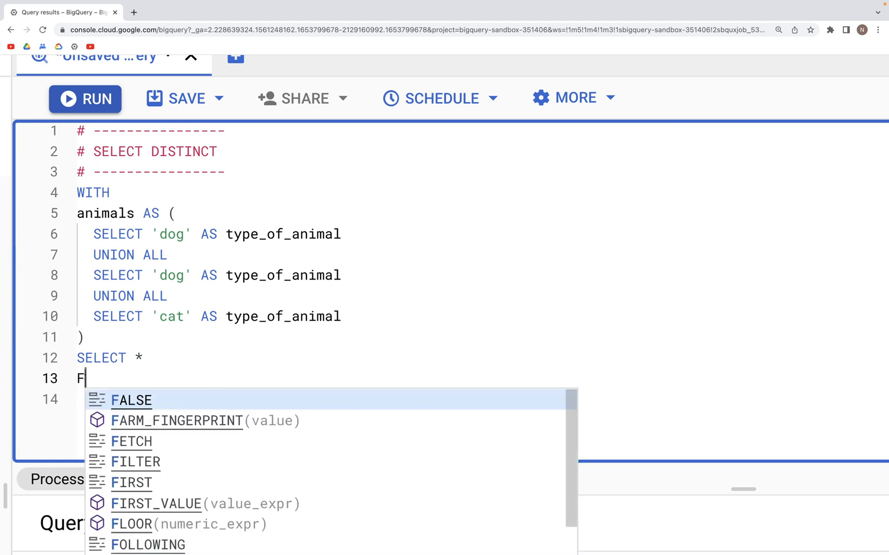
pyautogui.write('ROM')
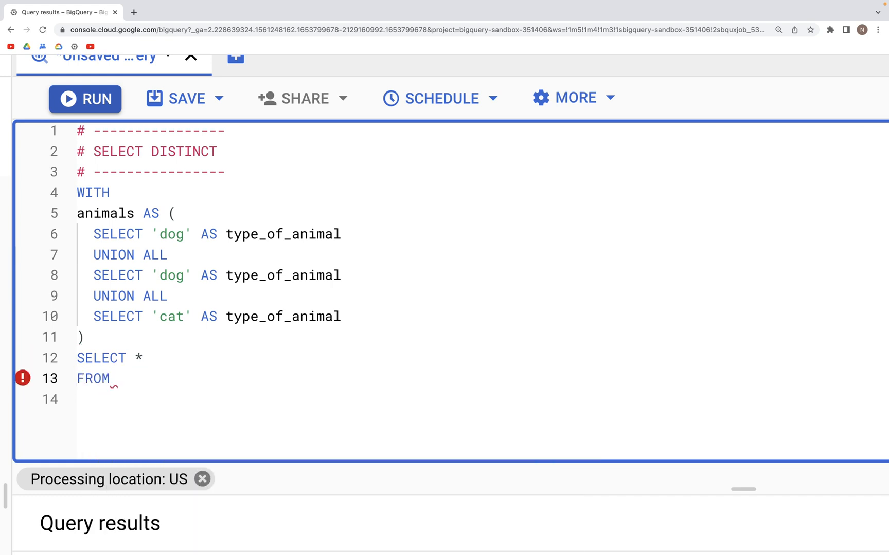
pyautogui.write('animals')
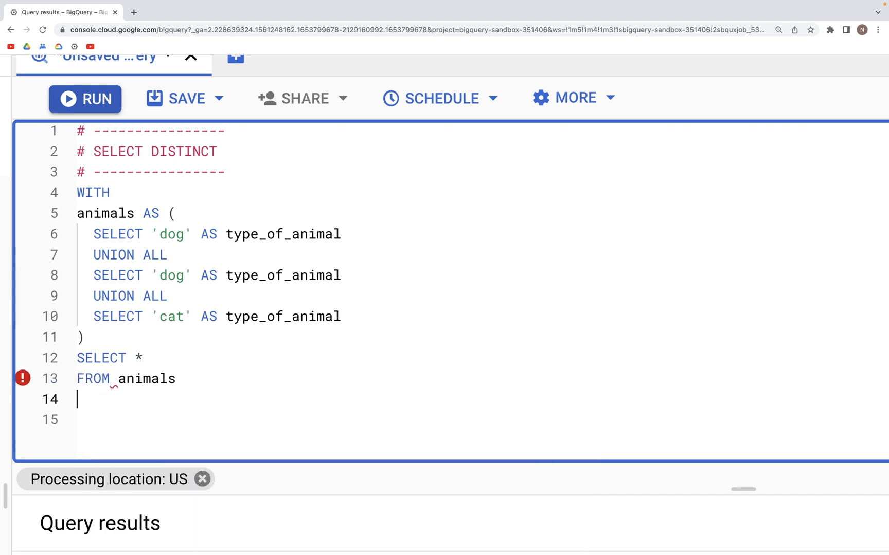
pyautogui.write(';')
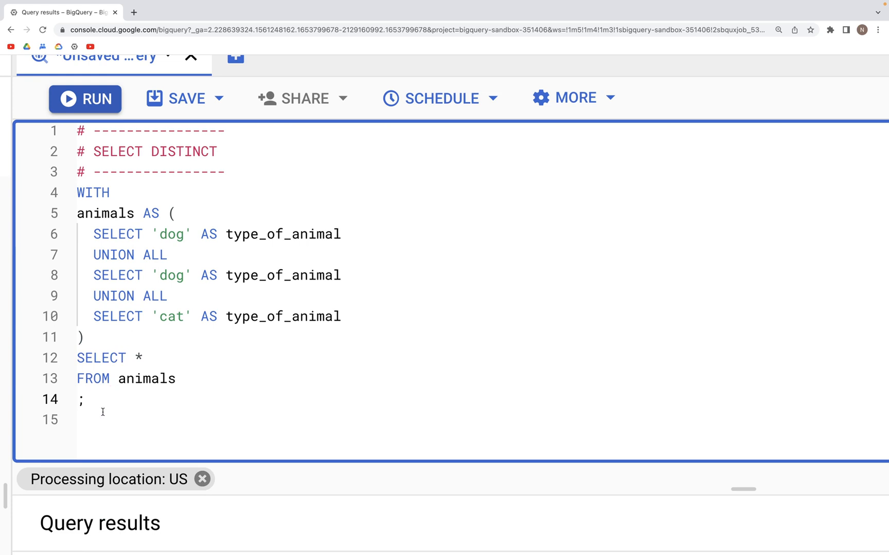
# Run the whole query and view the results: dog, dog and cat.
pyautogui.moveTo(76, 192); pyautogui.dragTo(85, 399)
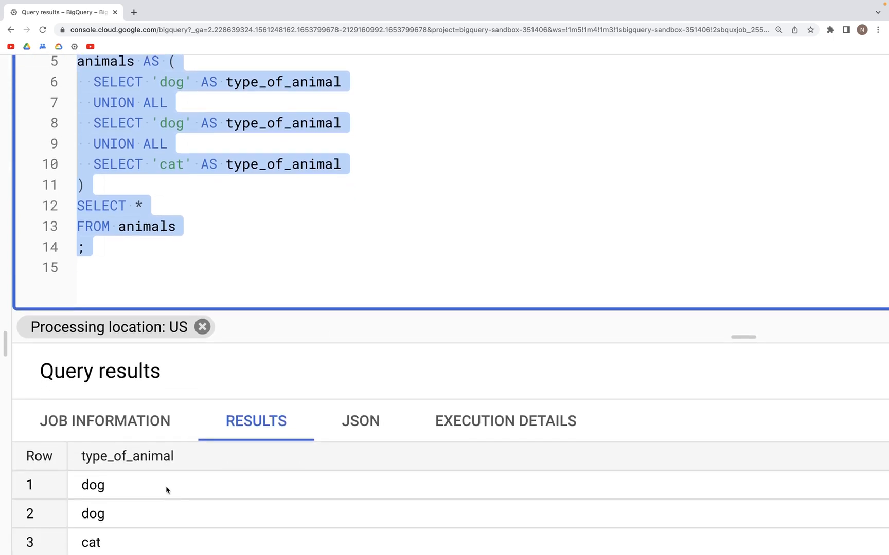
pyautogui.scroll(-3)
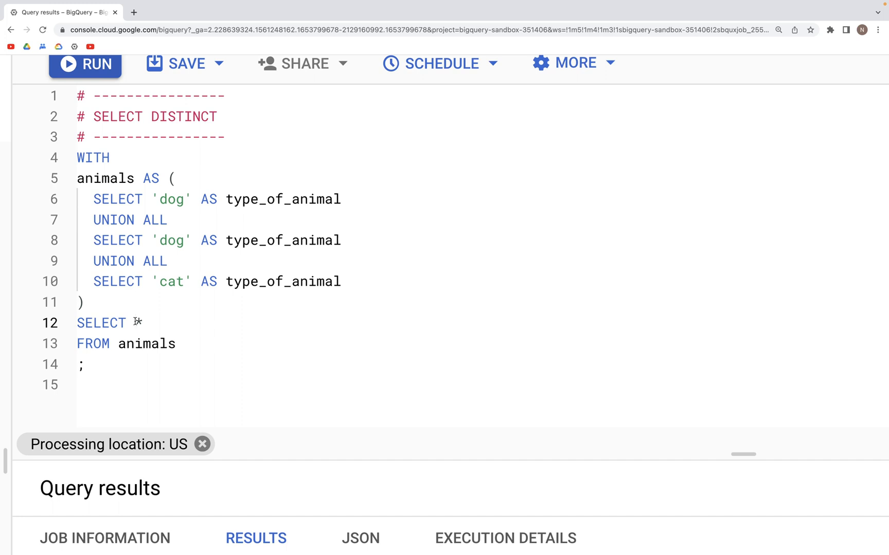
# Change the main statement to SELECT DISTINCT * FROM animals and rerun it.
pyautogui.write('DISTINCT')
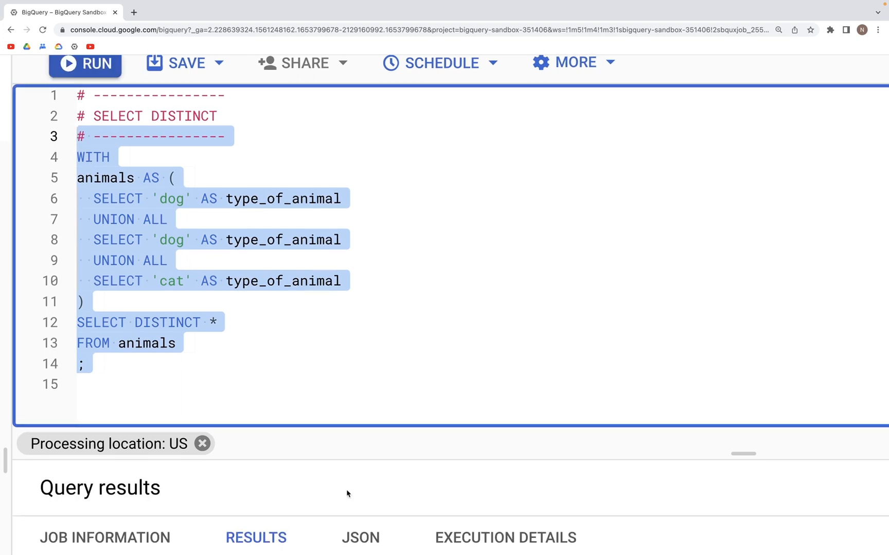
pyautogui.click(84, 64)
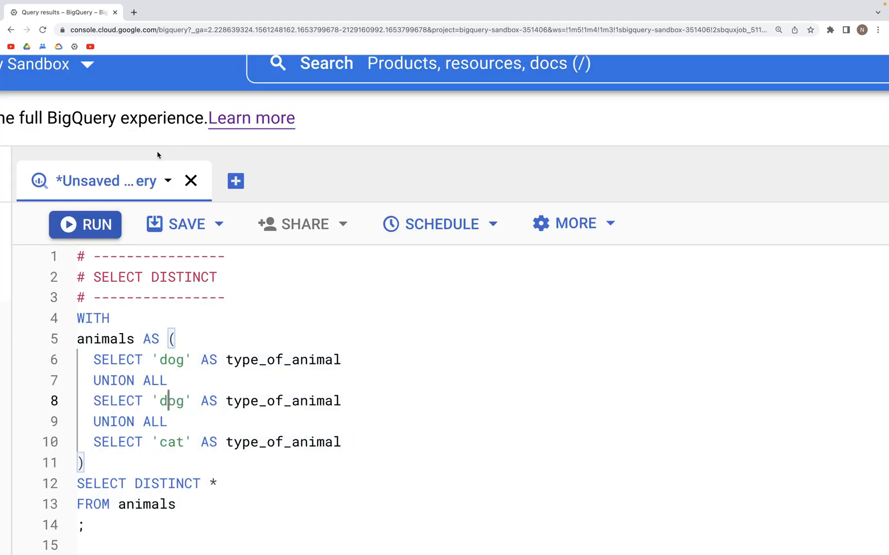
pyautogui.click(84, 225)
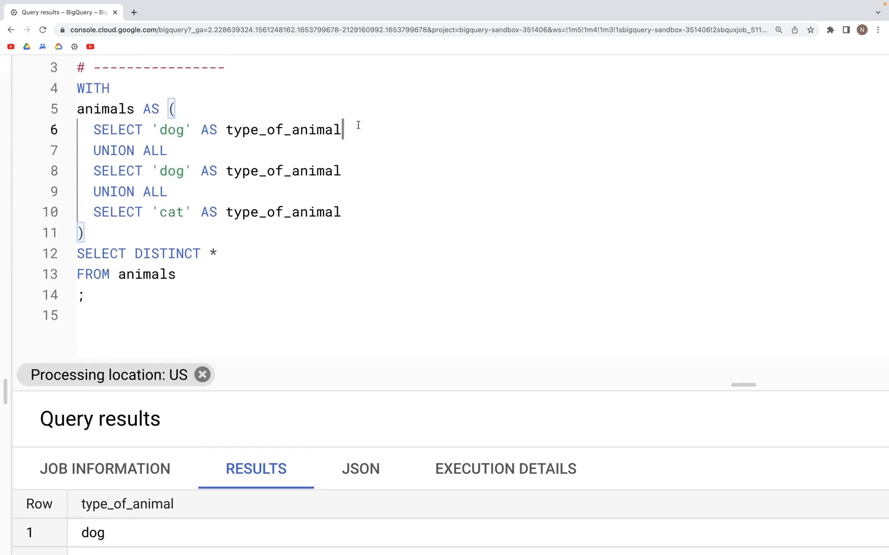
# Append , 30 AS weight_lb to the first dog row.
pyautogui.doubleClick(284, 130)
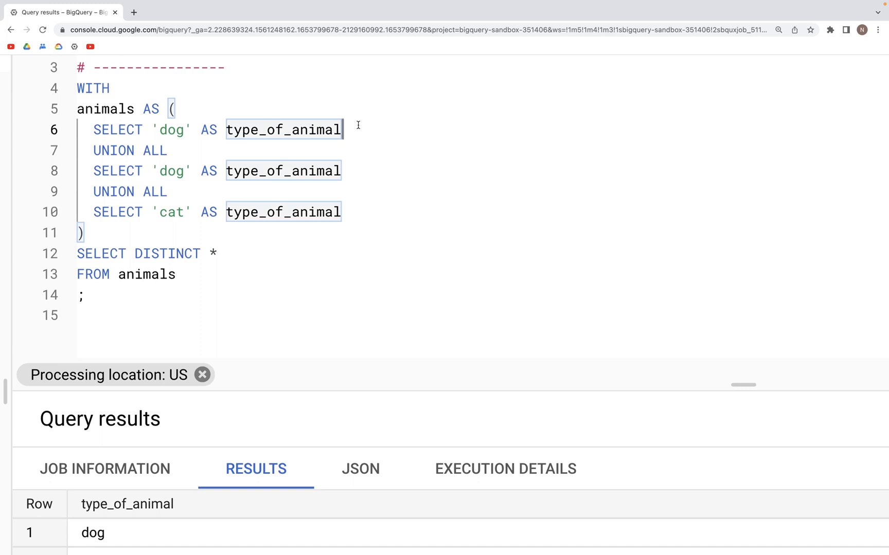
pyautogui.write(',')
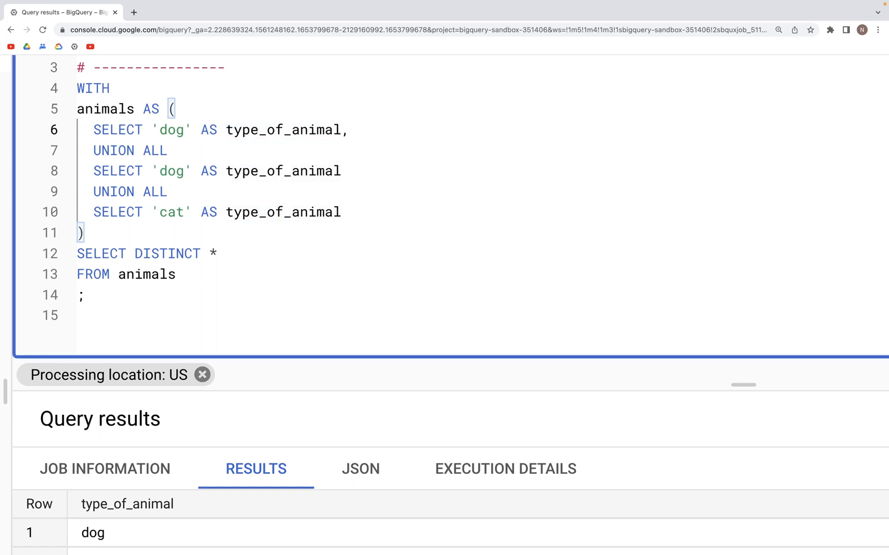
pyautogui.write("'")
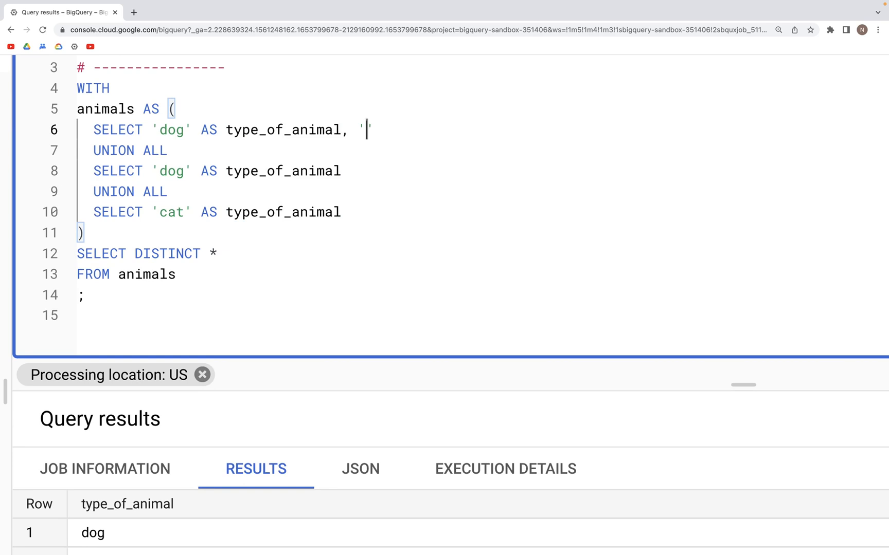
pyautogui.write('30')
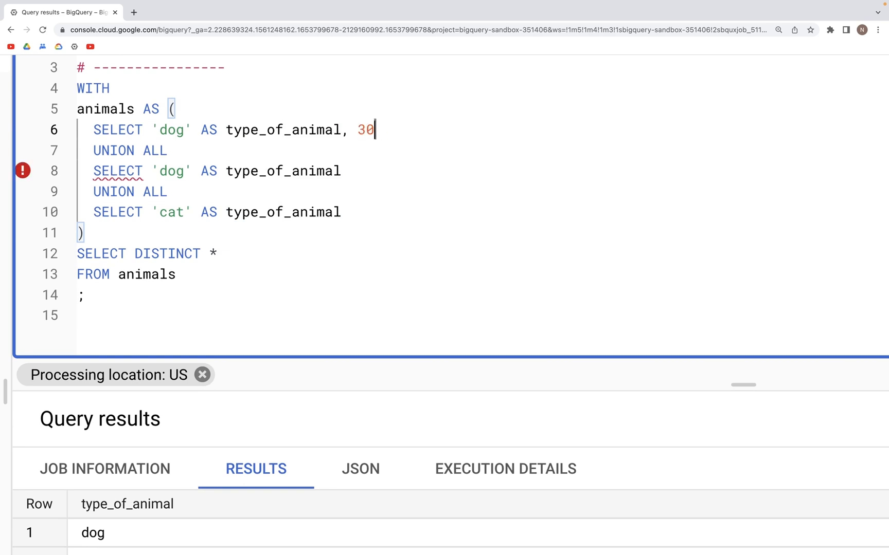
pyautogui.write('AS')
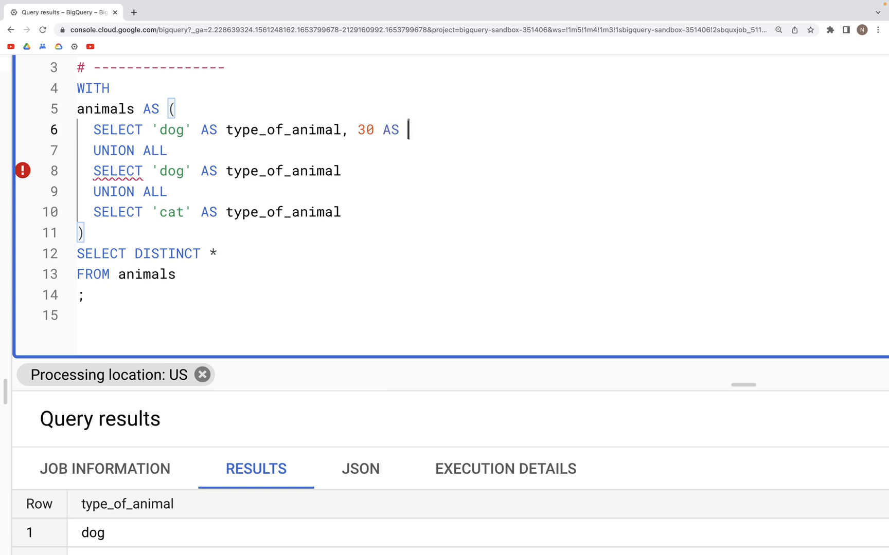
pyautogui.write('weight')
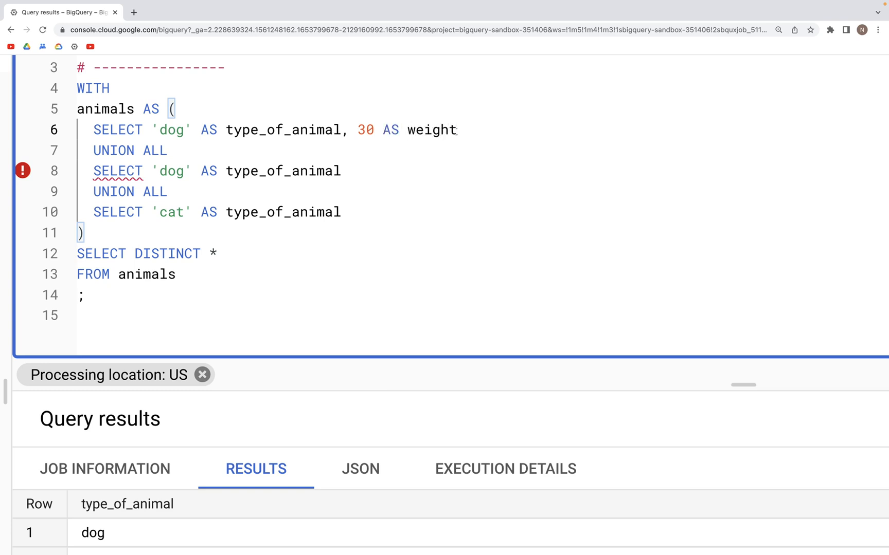
pyautogui.write('_lb')
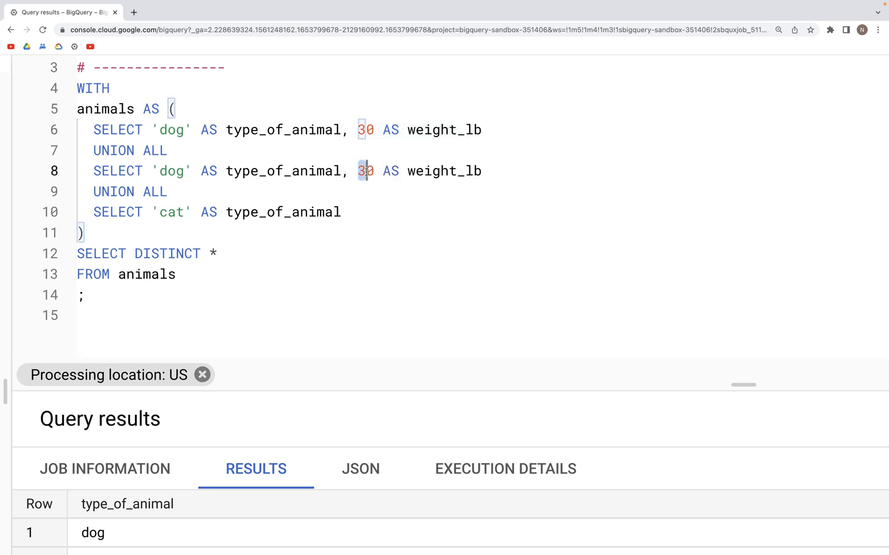
# Add 80 AS weight_lb to the second dog and 30 AS weight_lb to the cat.
pyautogui.write('80')
pyautogui.click(482, 212)
pyautogui.write(',')
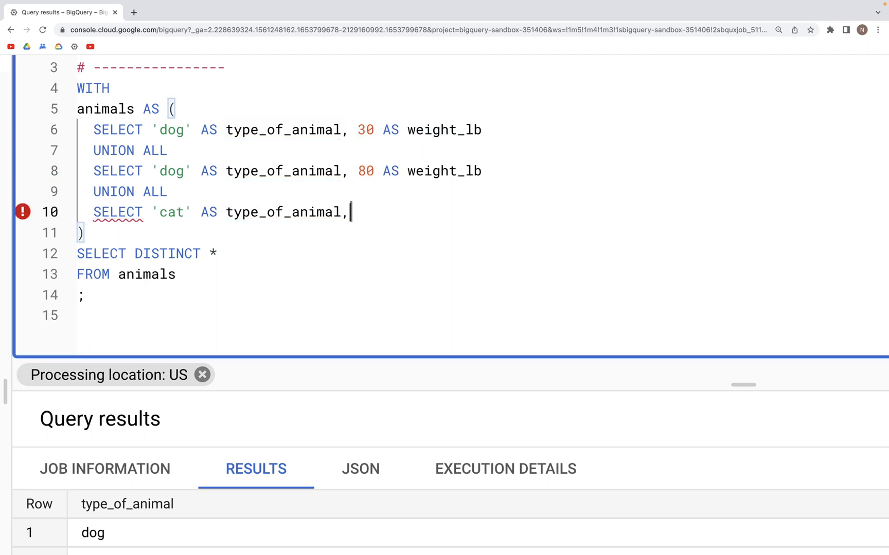
pyautogui.write('30 AS weight_lb')
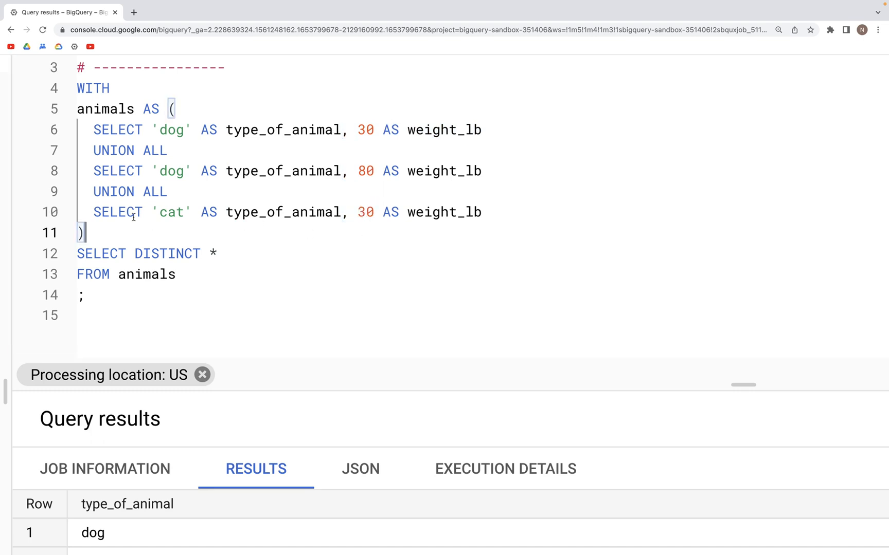
pyautogui.moveTo(142, 230)
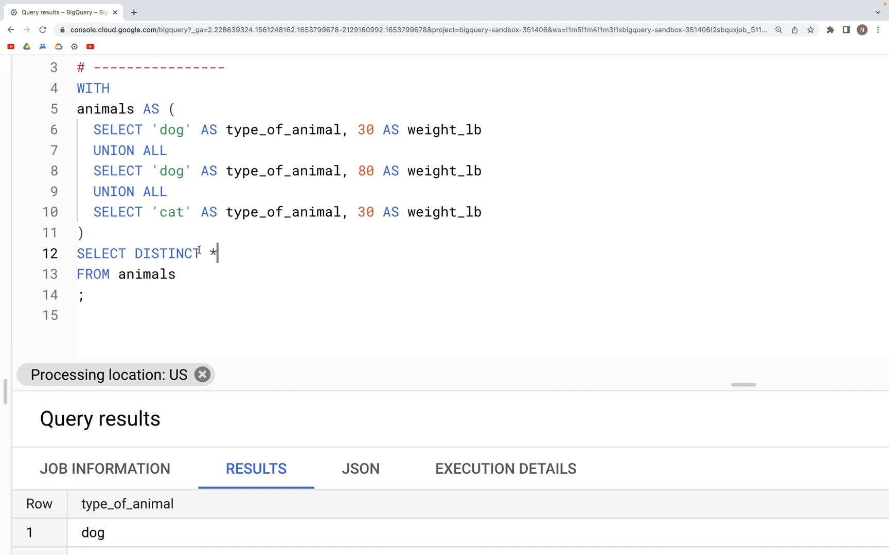
# Remove DISTINCT and rerun, returning dog 30, dog 80 and cat 30.
pyautogui.press('Backspace')
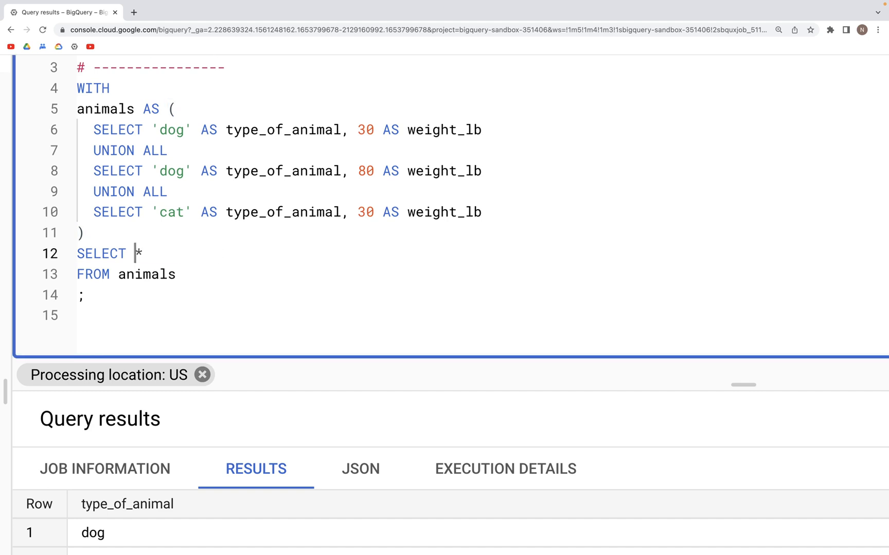
pyautogui.press('Ctrl+a')
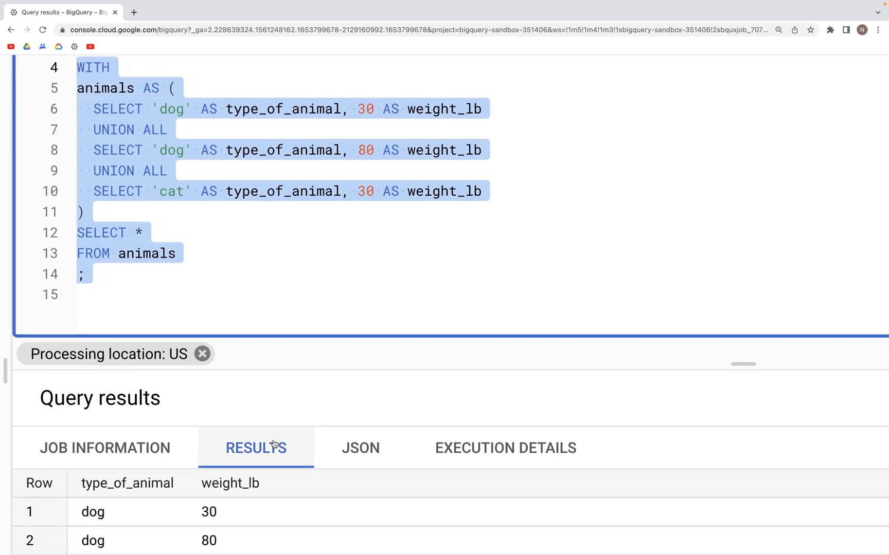
pyautogui.scroll(-3)
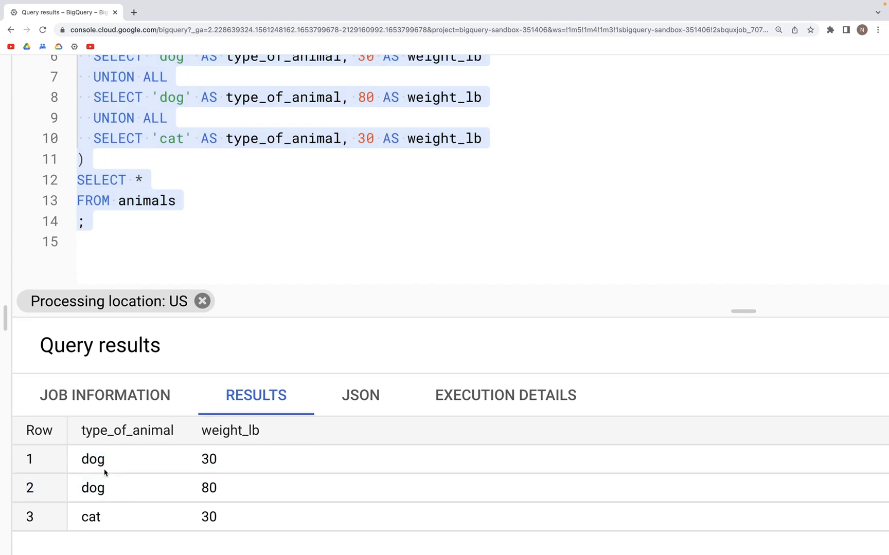
pyautogui.moveTo(222, 467)
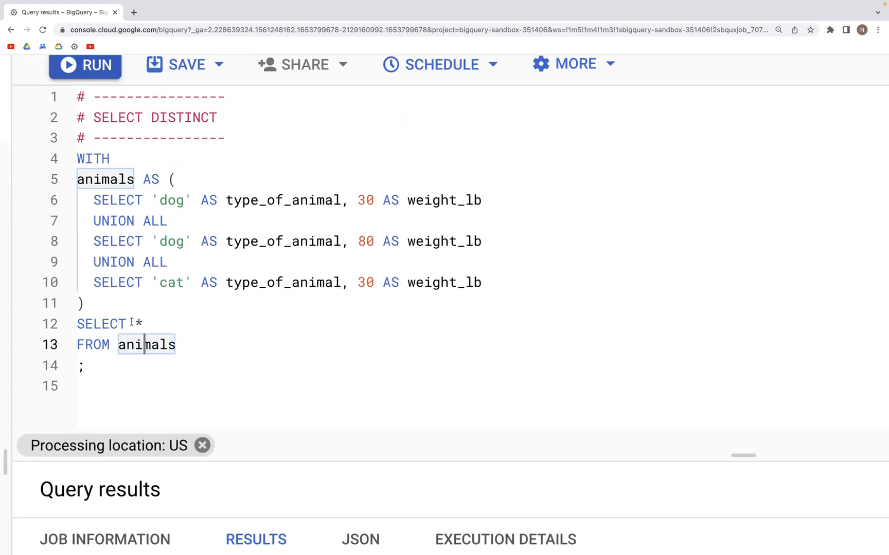
# Restore DISTINCT and rerun; results still show dog 30, dog 80, cat 30.
pyautogui.write('DIS')
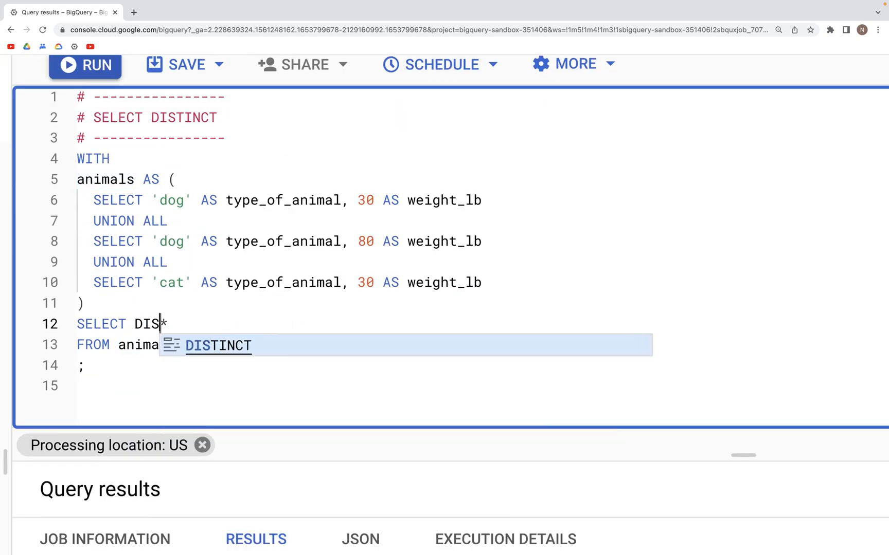
pyautogui.write('TINCT')
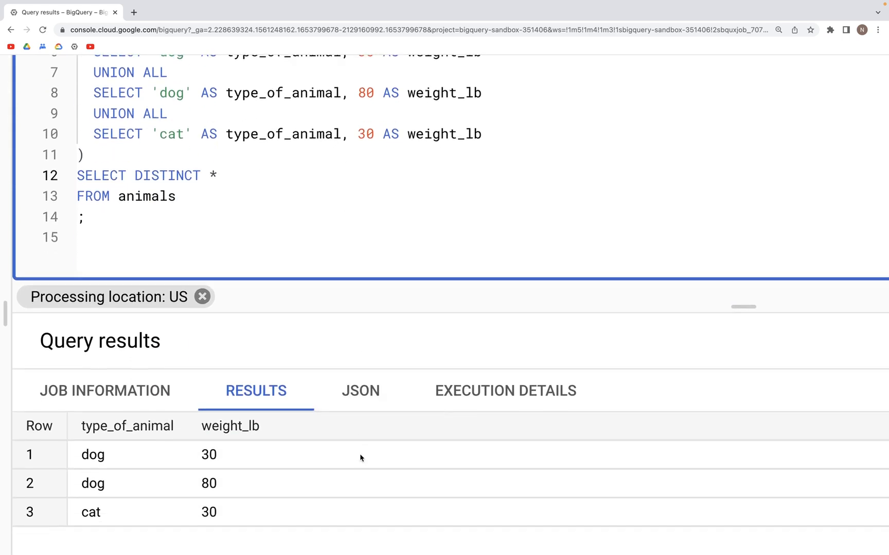
pyautogui.moveTo(80, 459)
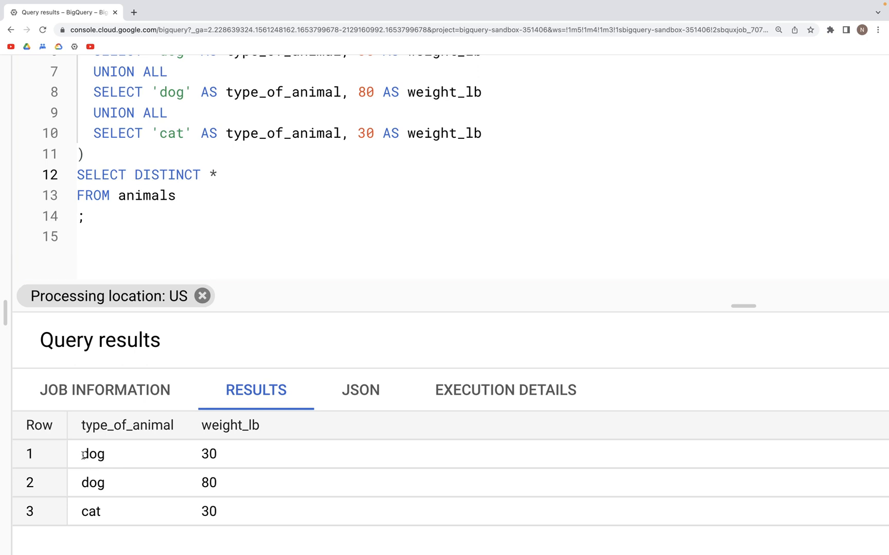
pyautogui.moveTo(82, 453); pyautogui.dragTo(215, 454)
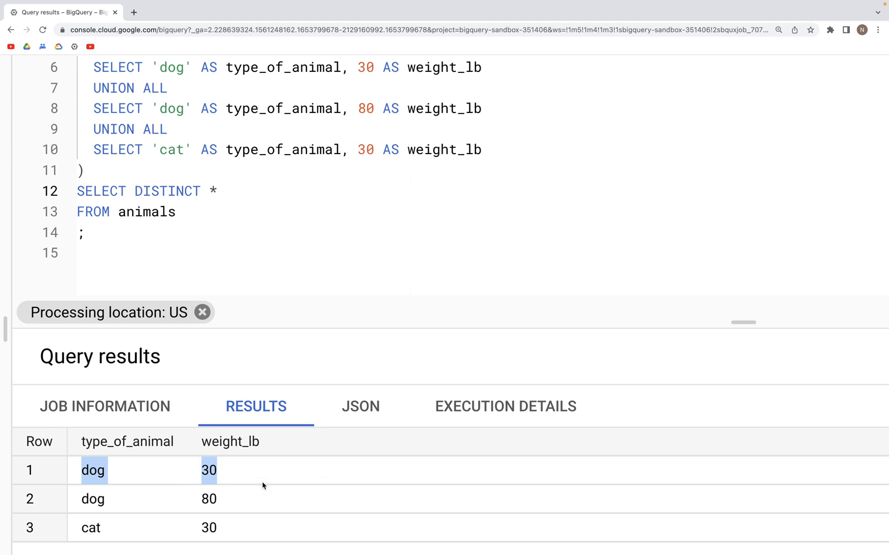
pyautogui.moveTo(115, 478)
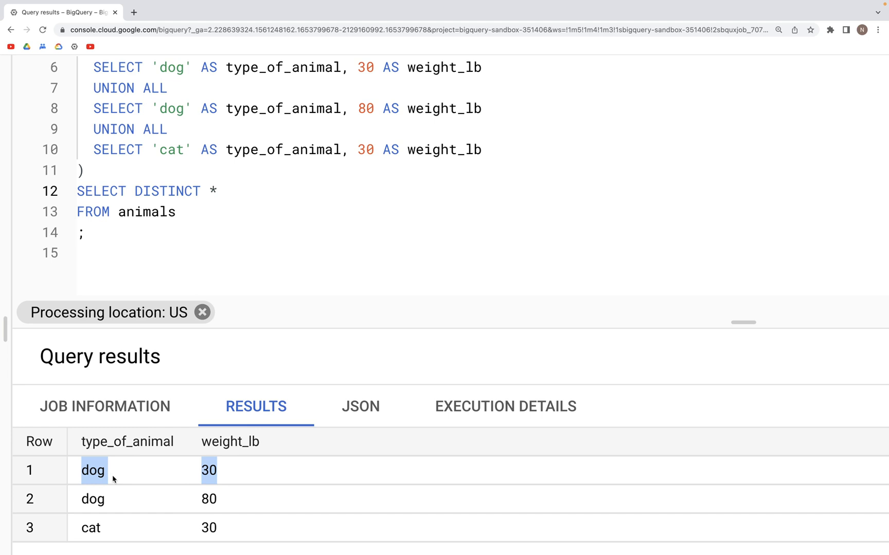
pyautogui.moveTo(211, 230)
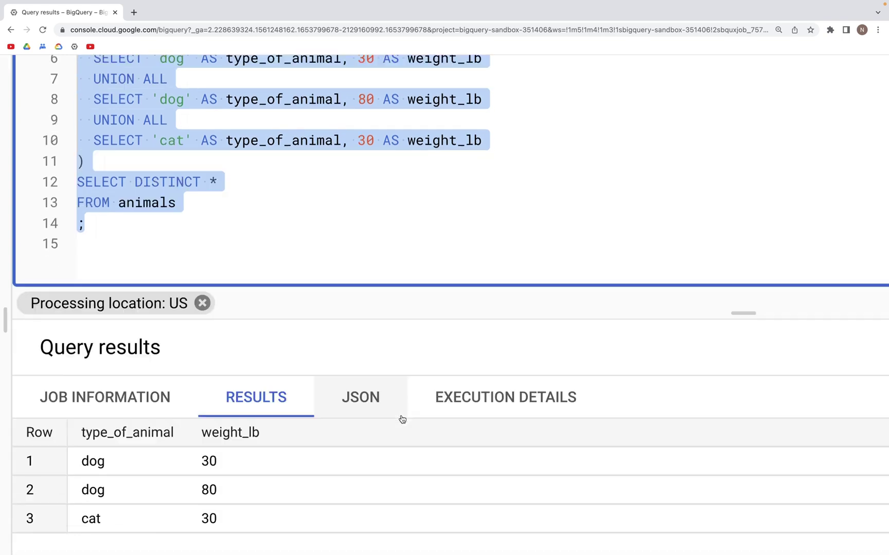
pyautogui.scroll(-3)
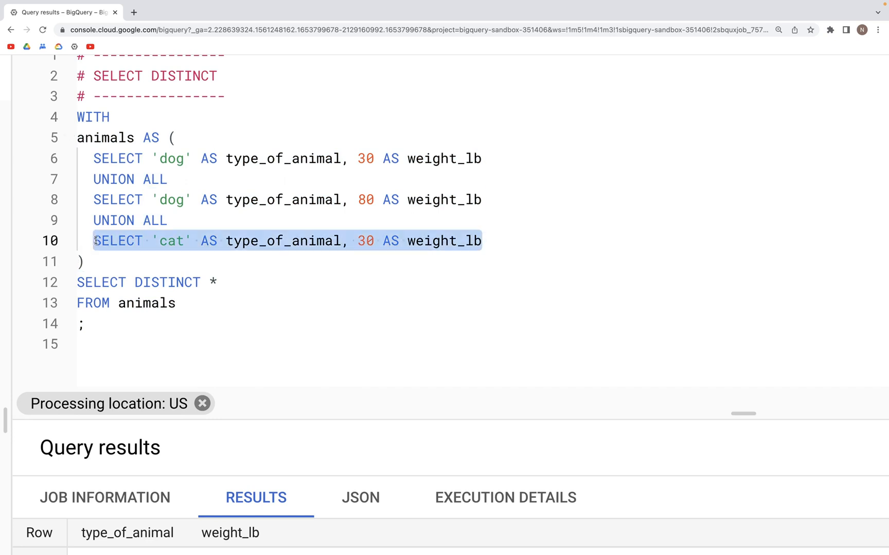
# Add UNION ALL SELECT 'cat' AS type_of_animal, 30 AS weight_lb, remove DISTINCT and rerun for four rows.
pyautogui.press('Enter')
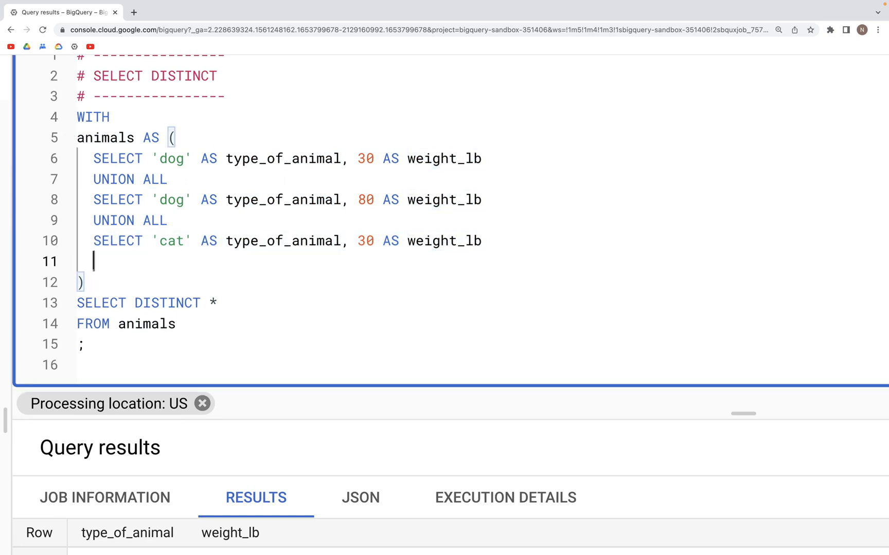
pyautogui.write('UNION ALL')
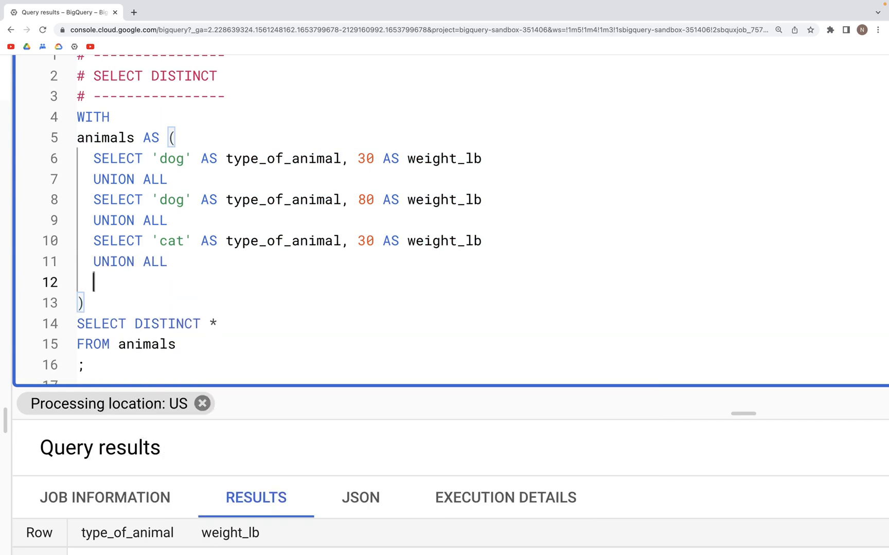
pyautogui.write("SELECT 'cat' AS type_of_animal, 30 AS weight_lb")
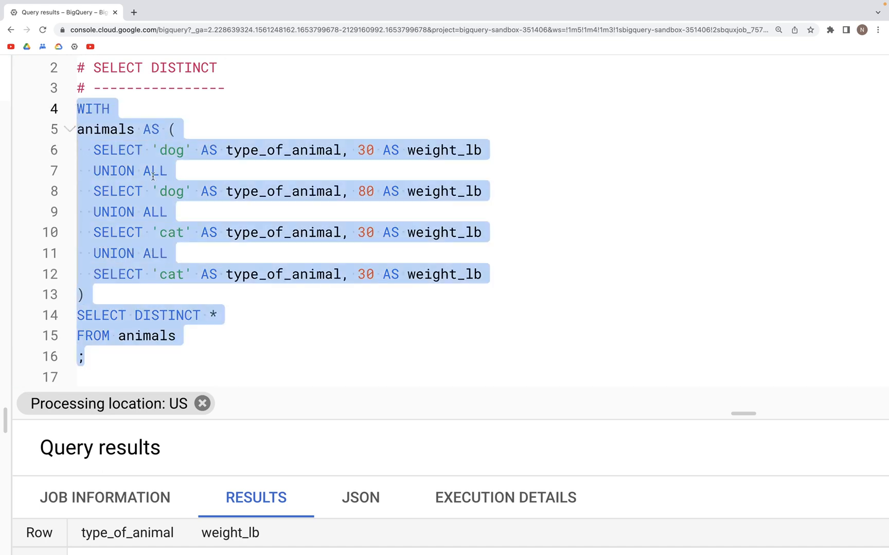
pyautogui.click(169, 316)
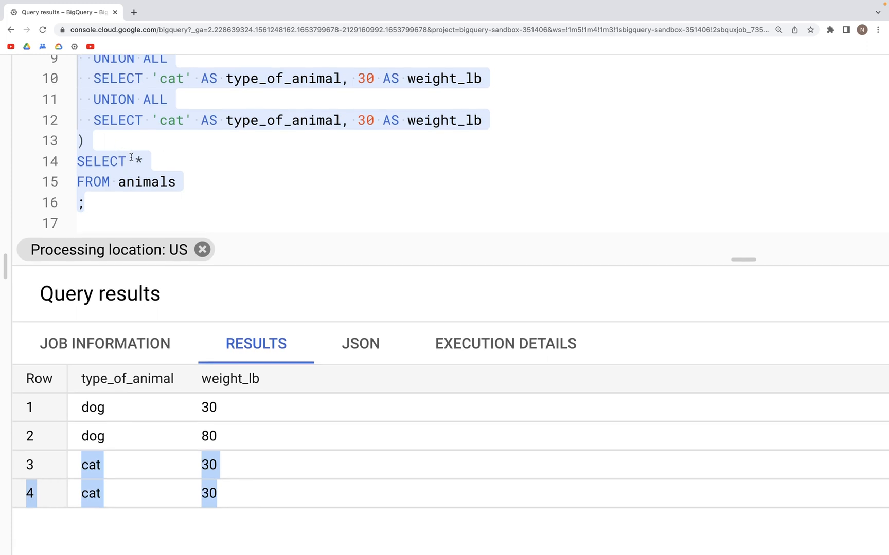
# Put DISTINCT back after SELECT and select the whole query for running.
pyautogui.write('DIS')
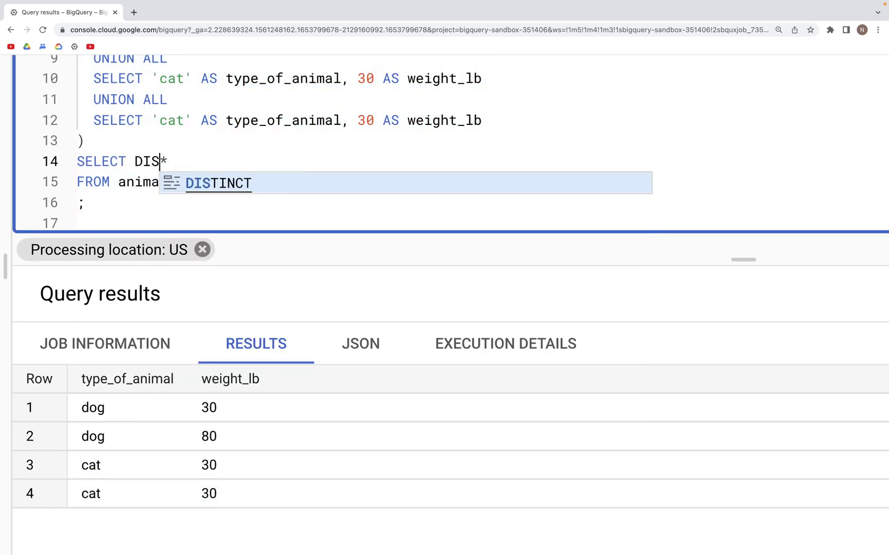
pyautogui.press('Tab')
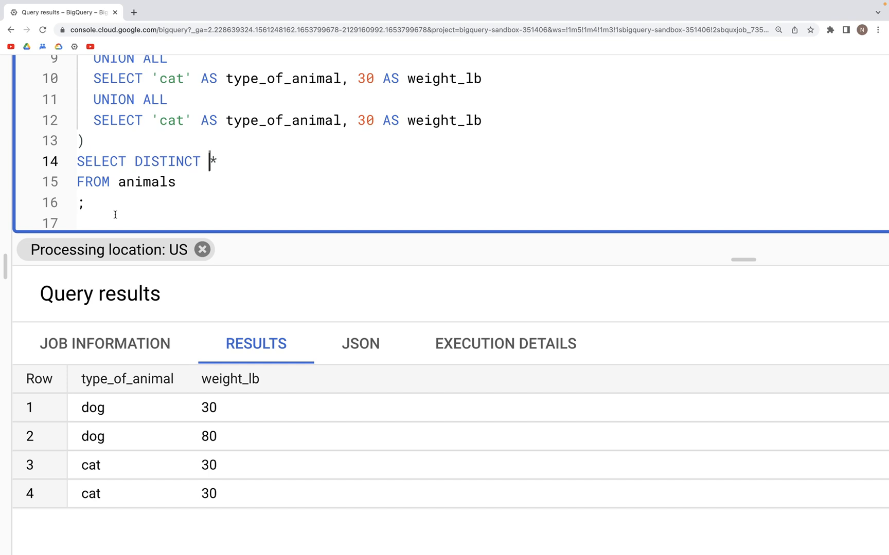
pyautogui.moveTo(83, 141); pyautogui.dragTo(82, 203)
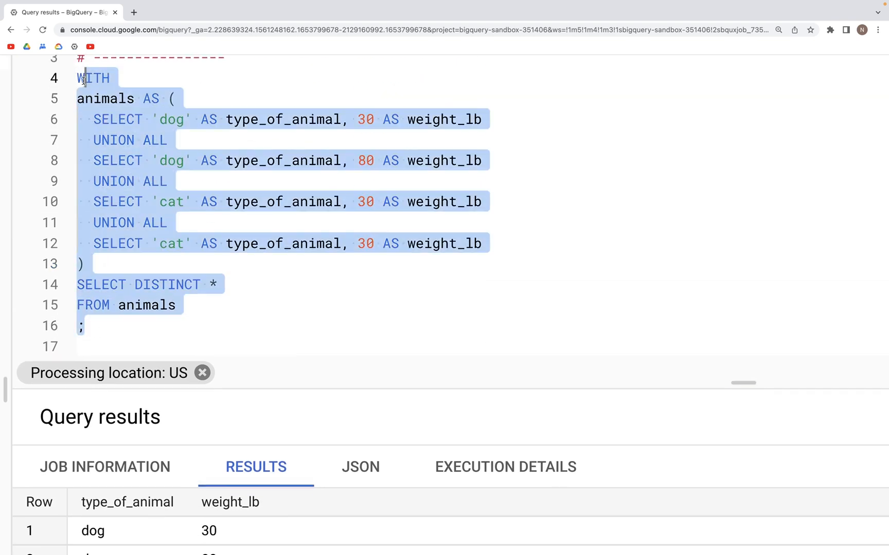
pyautogui.scroll(-3)
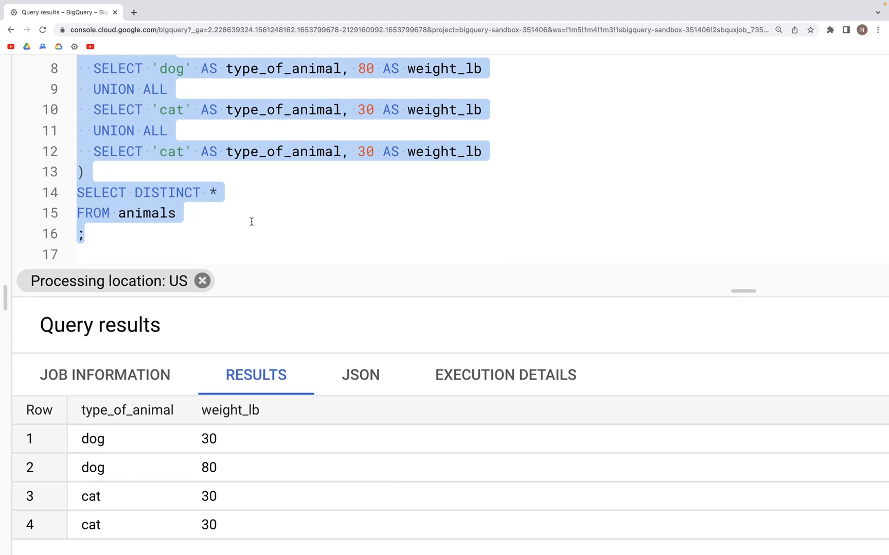